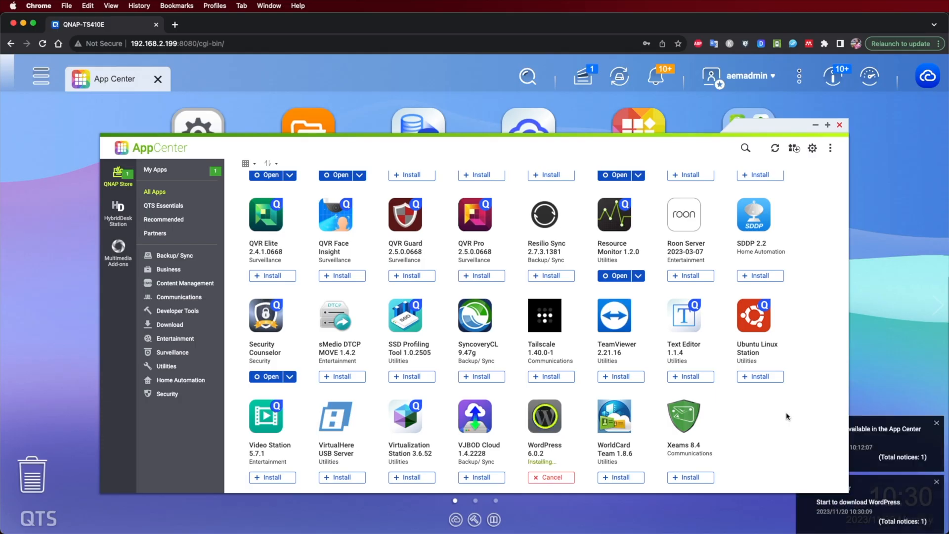
- Close the App Center and bring up Docker Hub's image search page in Chrome
left_click(839, 125)
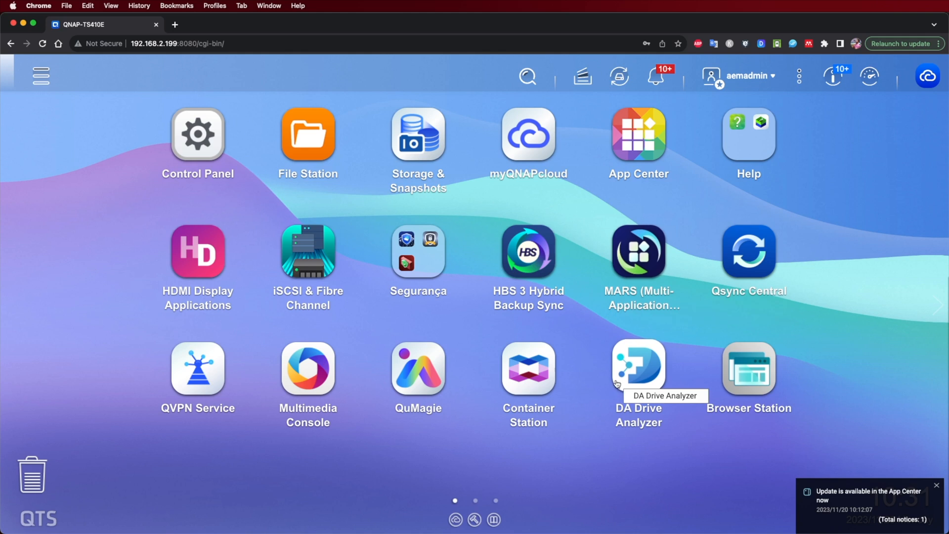
left_click(527, 369)
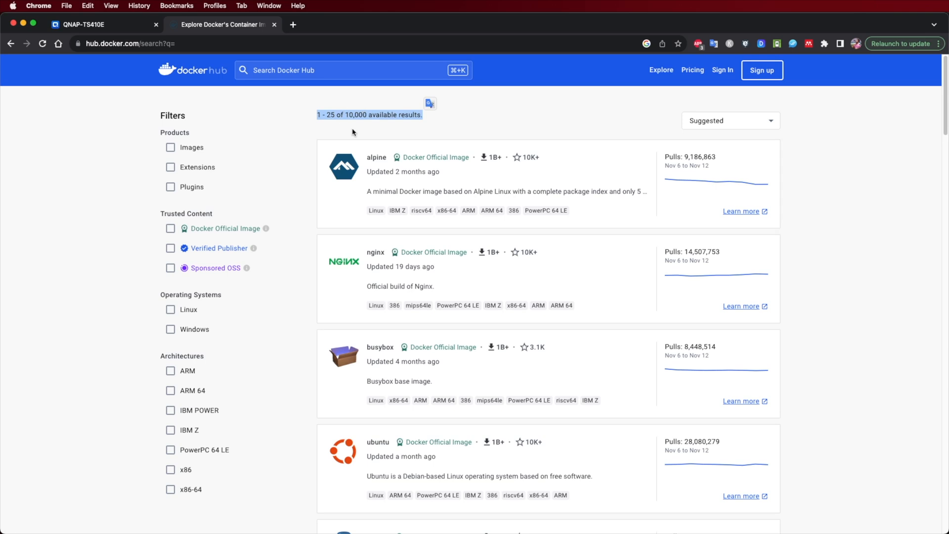
- Create the ubuntu-1 container from the ubuntu image, accepting default settings through to creation
left_click(88, 24)
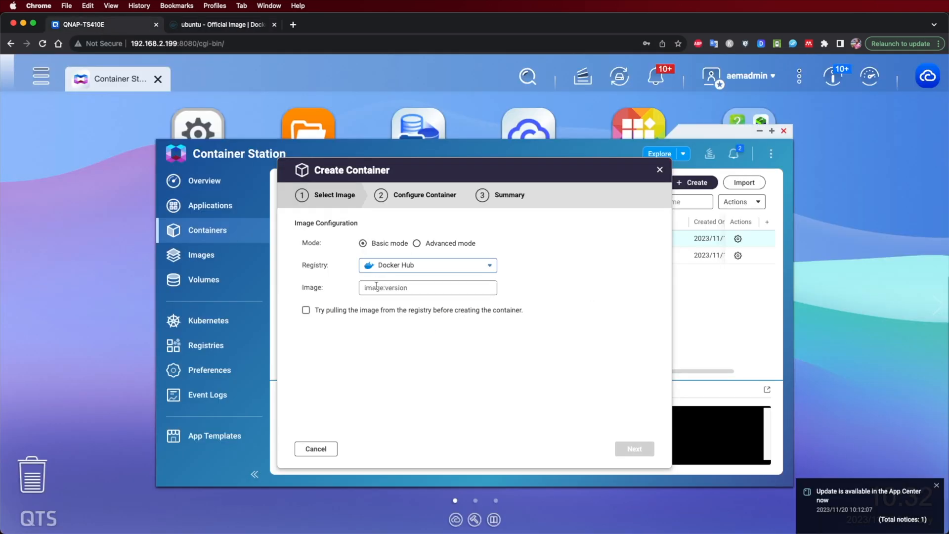
left_click(633, 449)
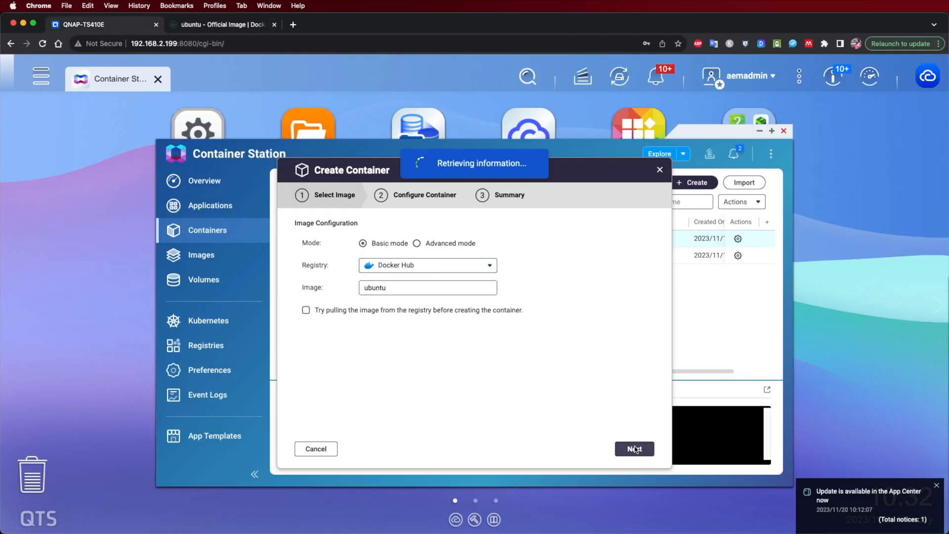
left_click(634, 449)
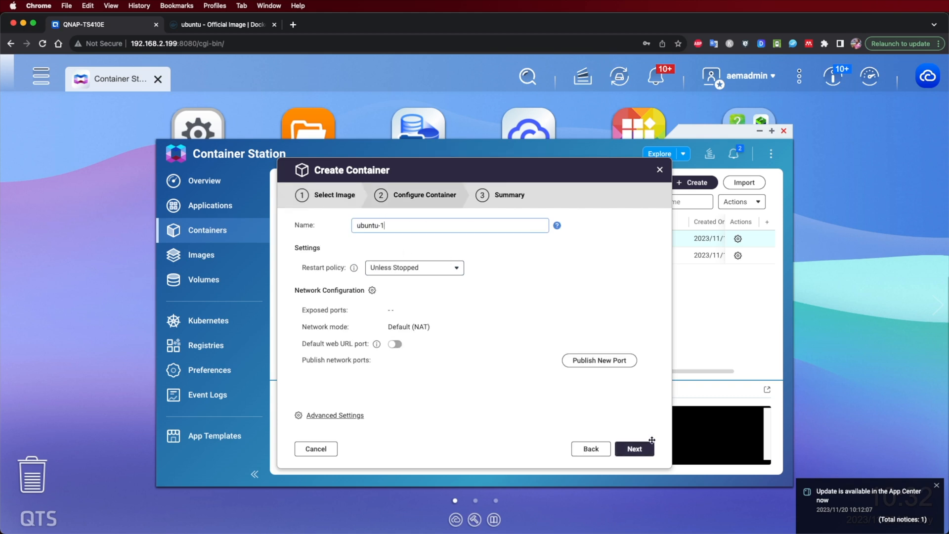
left_click(634, 449)
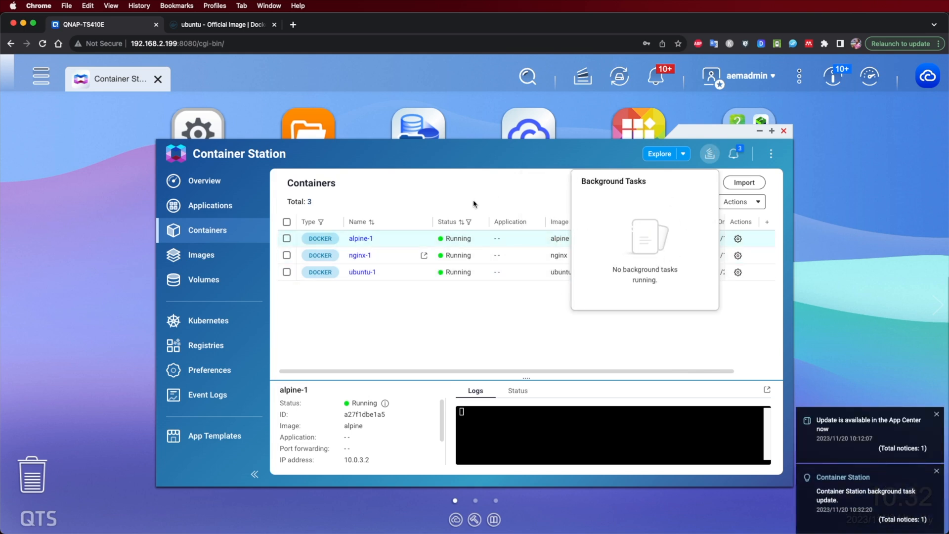
- Return to Docker Hub and browse further down the official image listings
left_click(220, 24)
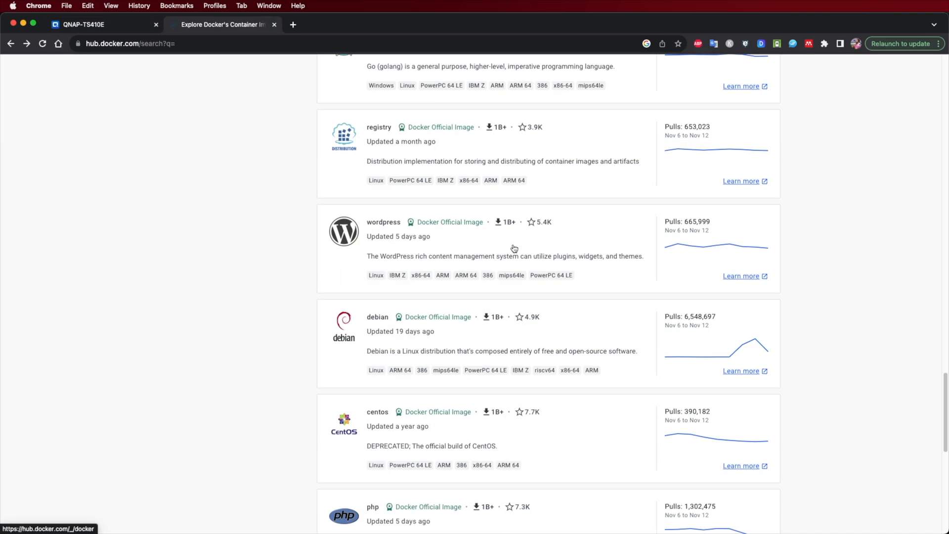
scroll("down", 3)
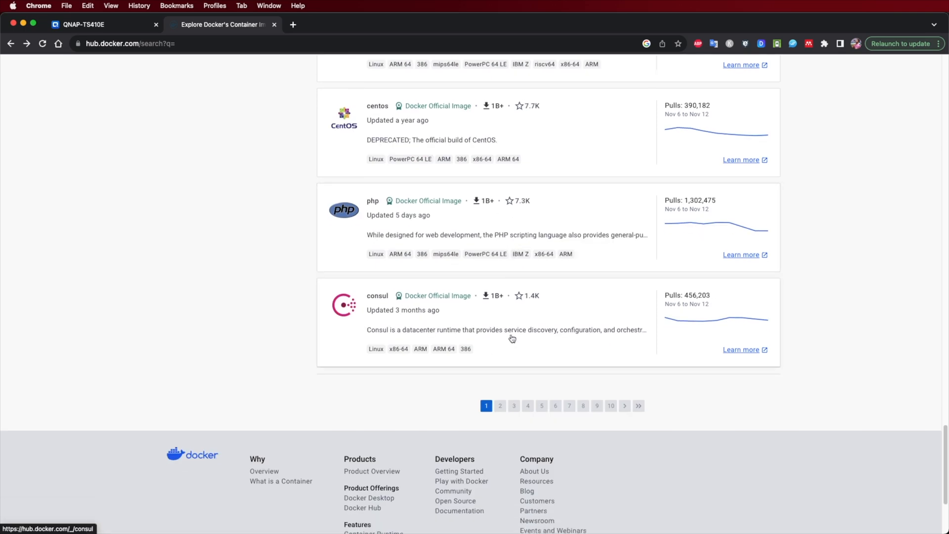